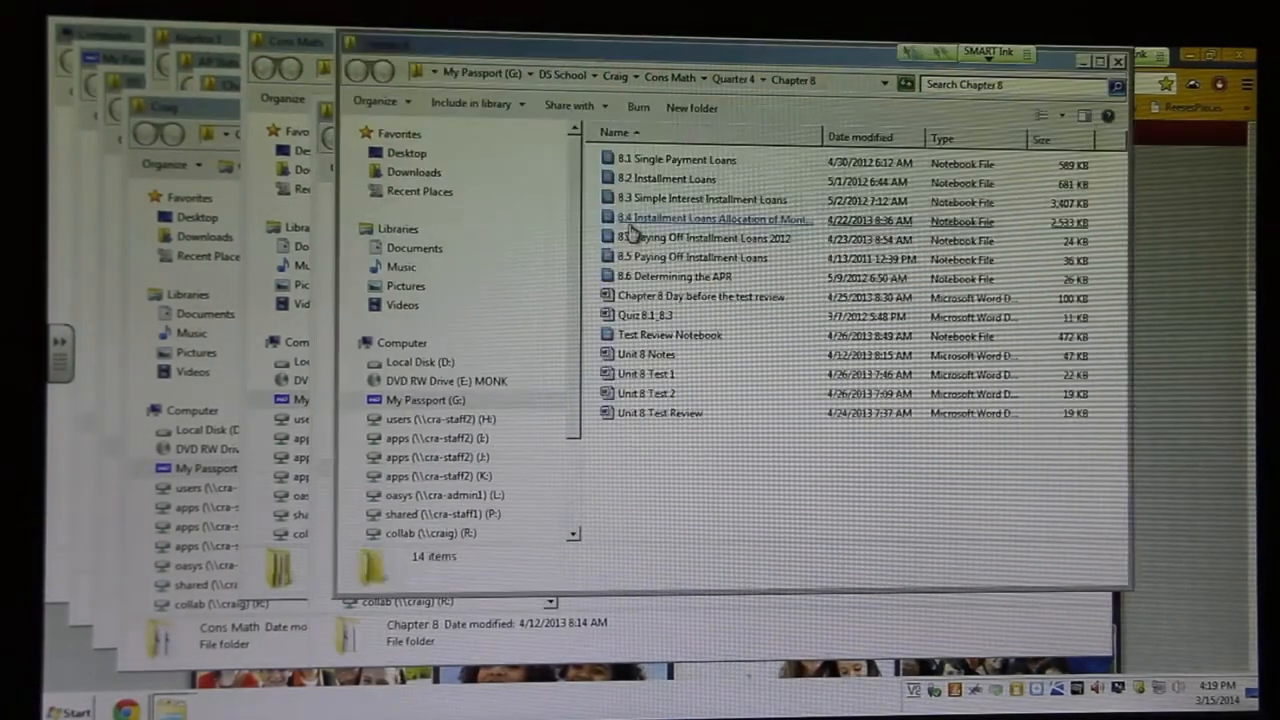
Step: Bring the AP Stats Chapter 9 folder window in front of the stacked Cons Math windows
{"action": "left_click", "coordinate": [710, 219]}
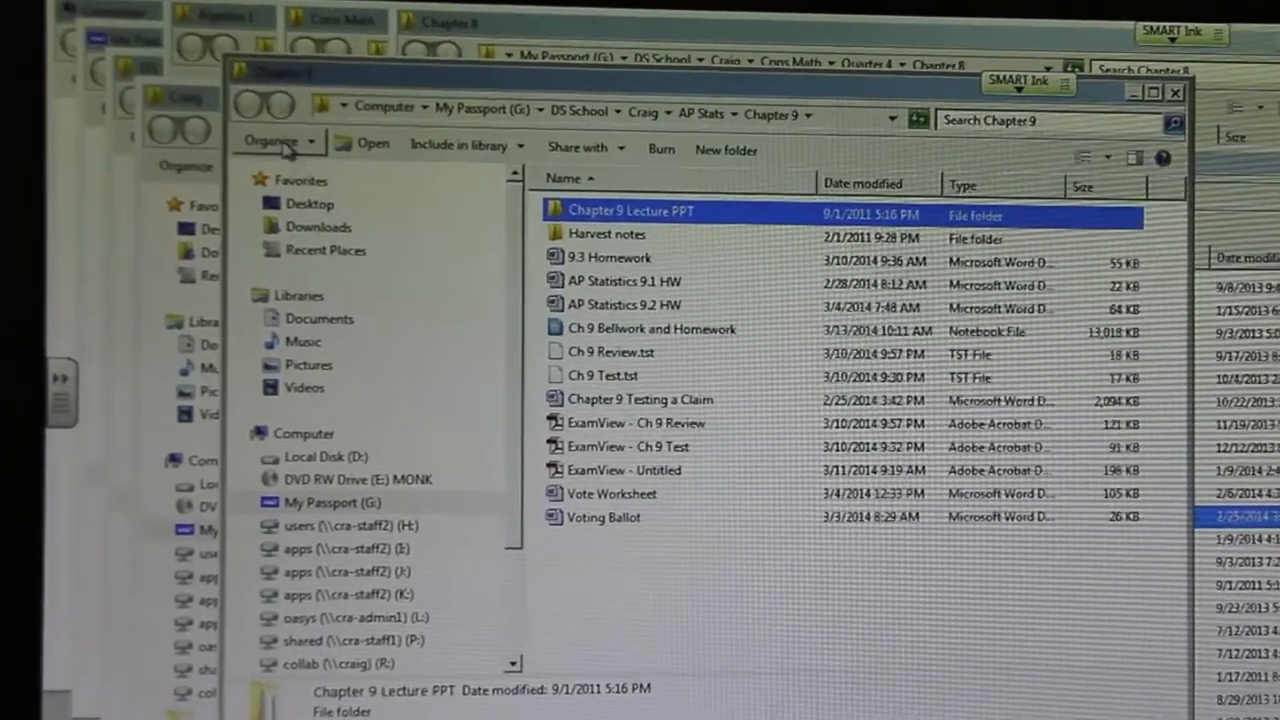
Step: In Folder and search options, choose 'Open each folder in the same window' and apply
{"action": "left_click", "coordinate": [278, 143]}
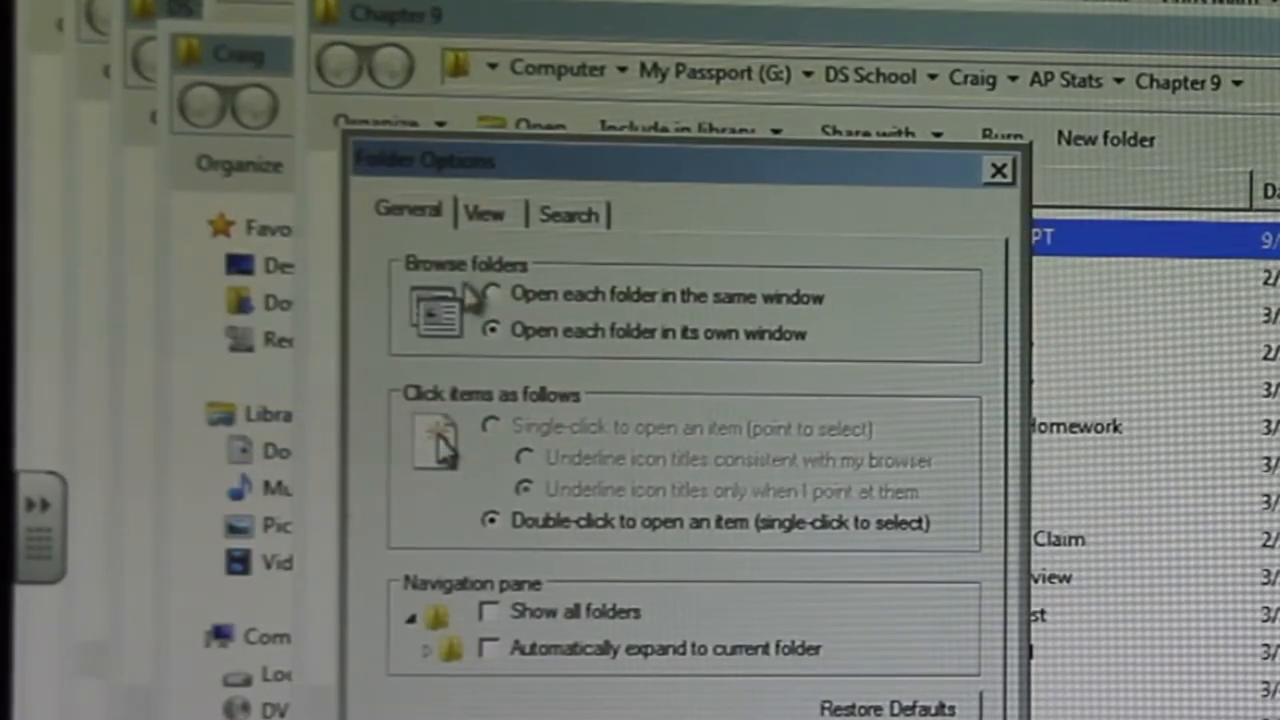
{"action": "left_click", "coordinate": [491, 296]}
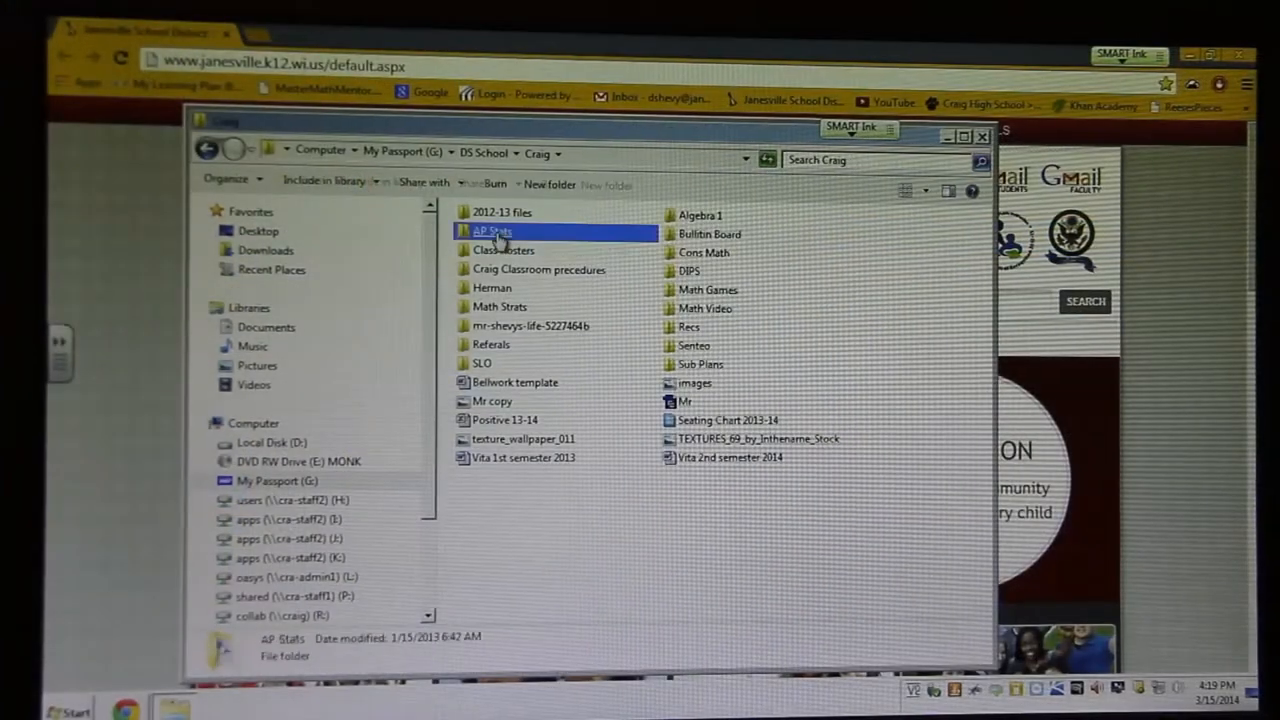
Step: Enter AP Stats, then a chapter folder, and go Back to the AP Stats chapter list
{"action": "double_click", "coordinate": [490, 231]}
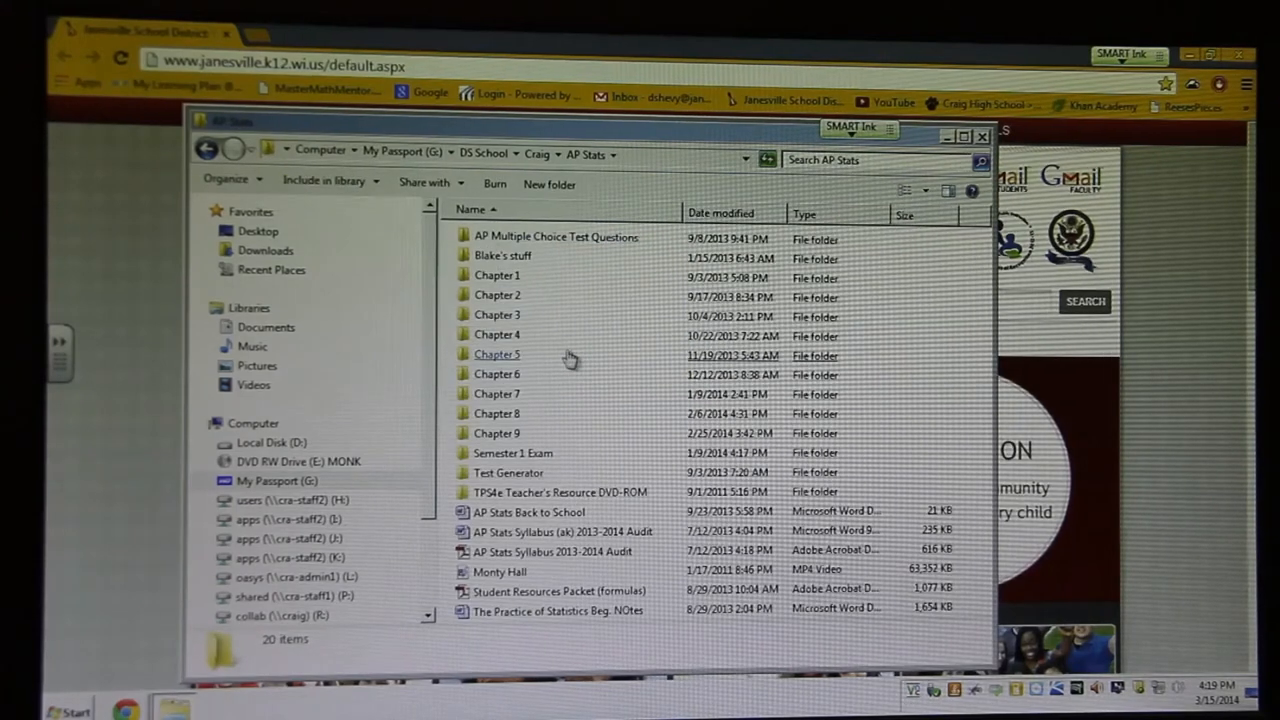
{"action": "left_click", "coordinate": [497, 335]}
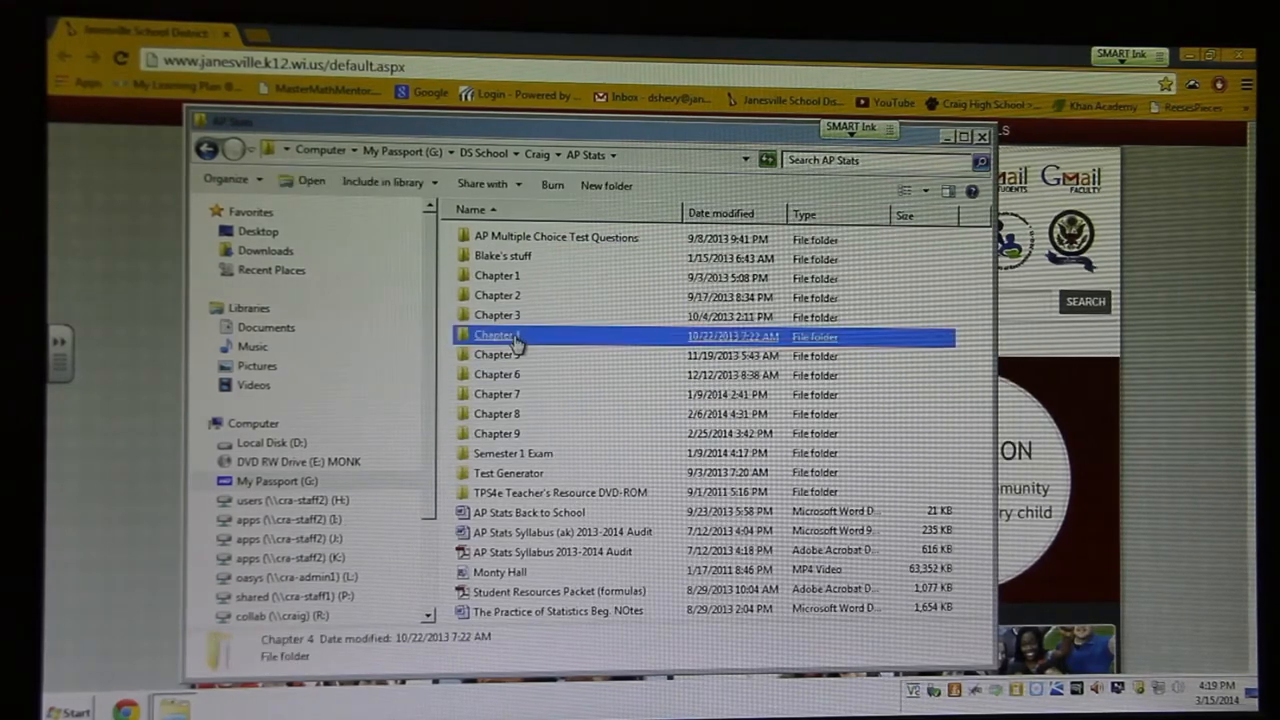
{"action": "double_click", "coordinate": [497, 335]}
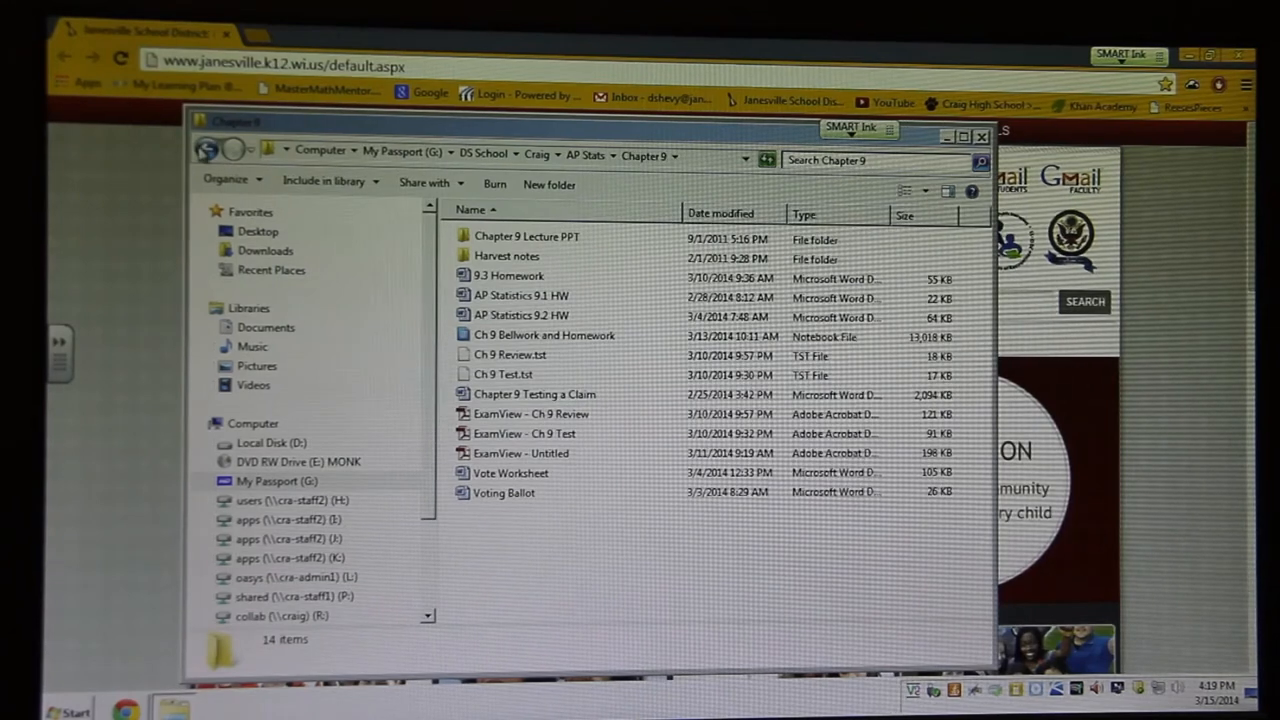
{"action": "left_click", "coordinate": [207, 150]}
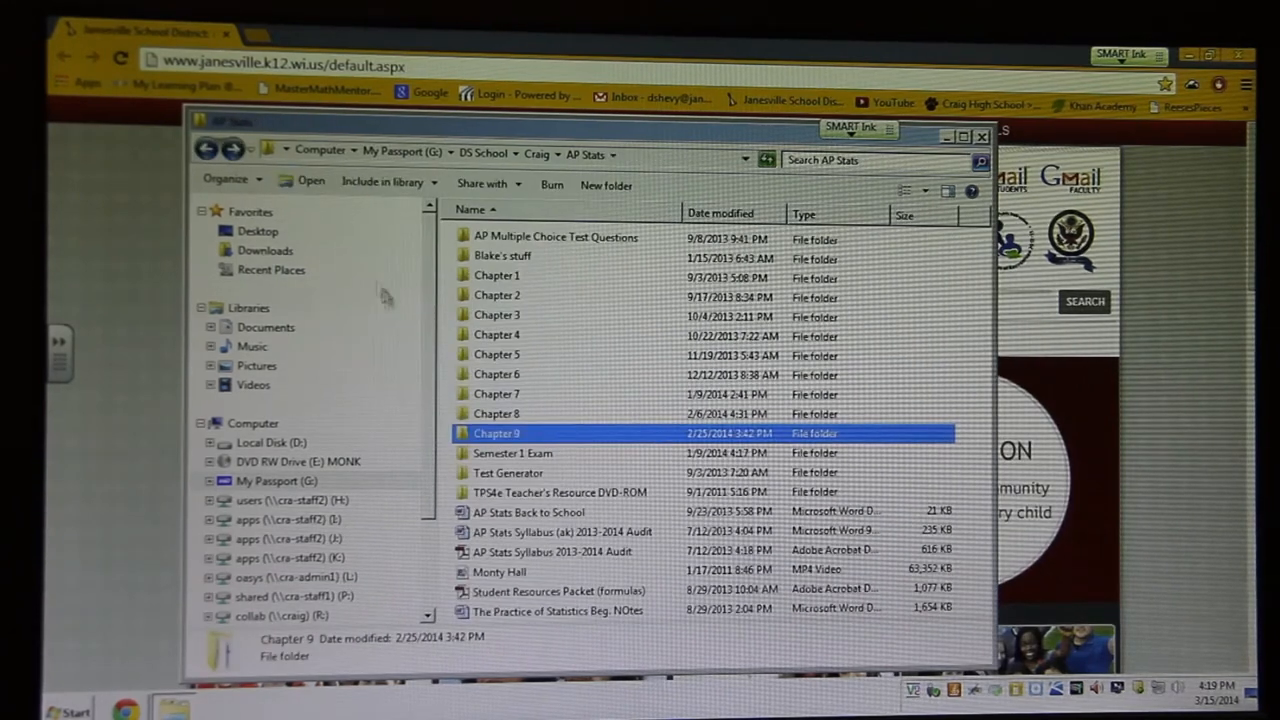